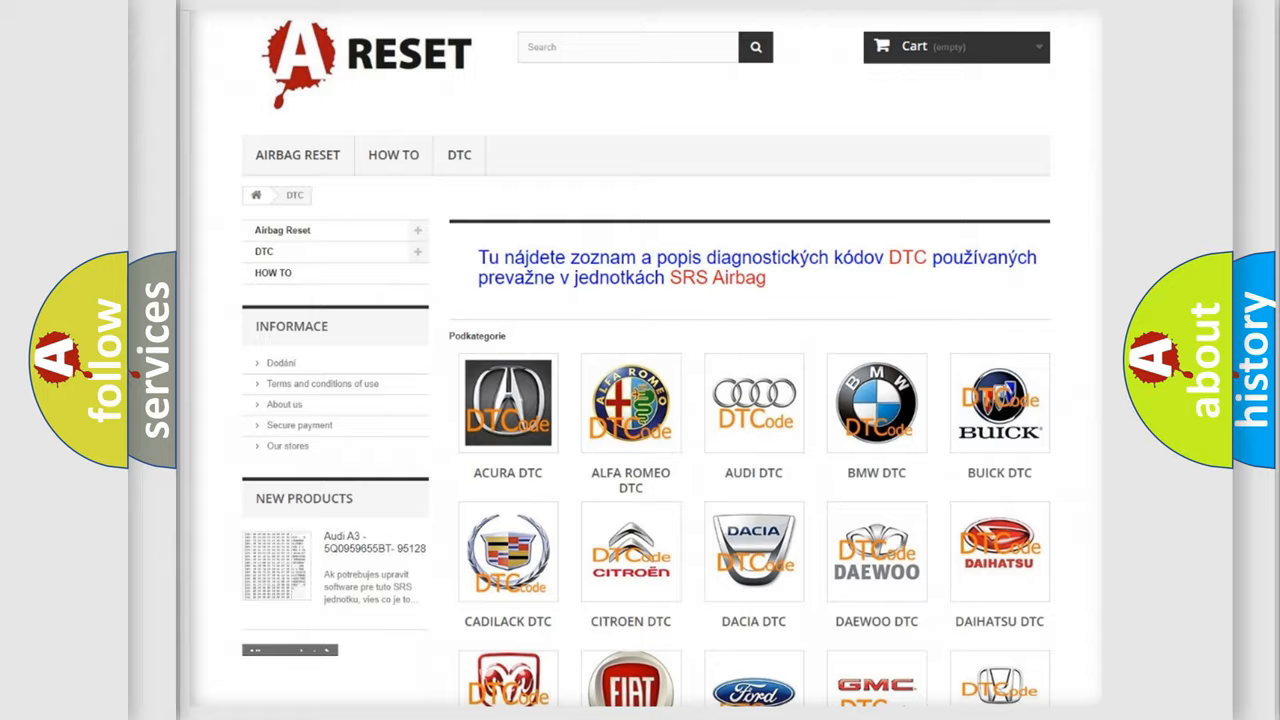
# Scroll down the DTC brand grid to reach the GMC DTC category and its subcategory codes.
pyautogui.scroll(-3)
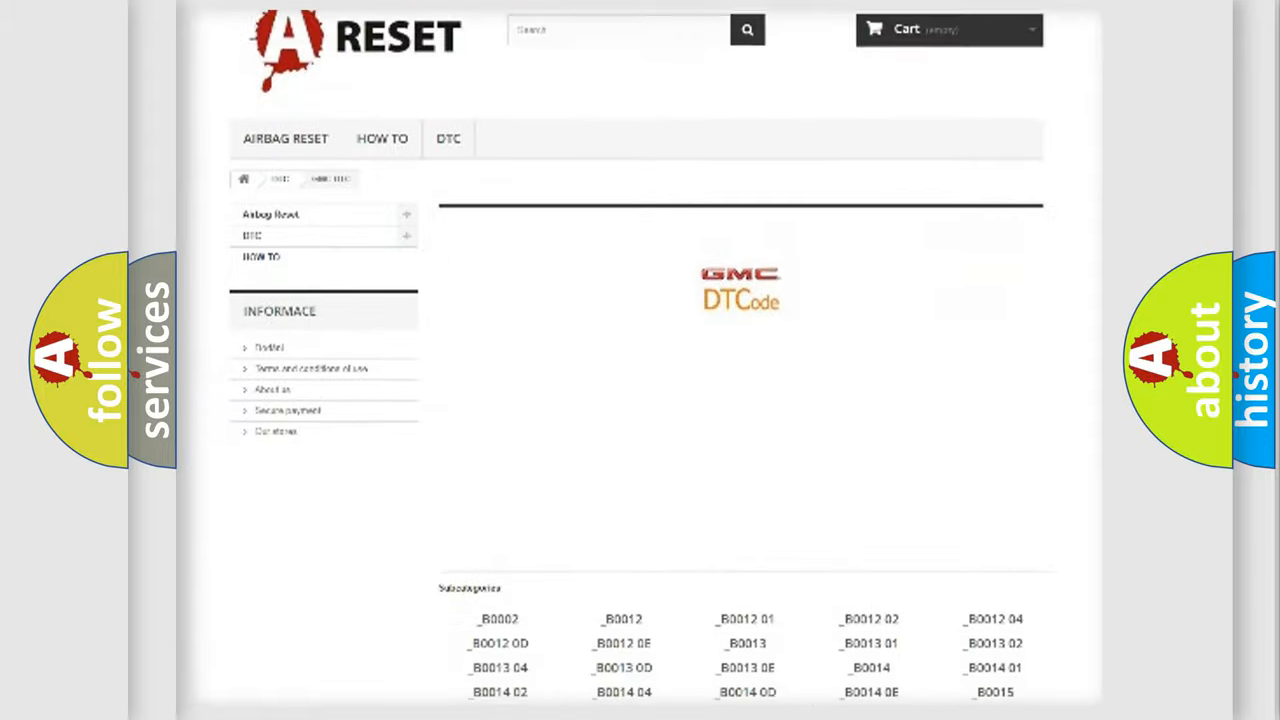
pyautogui.scroll(-3)
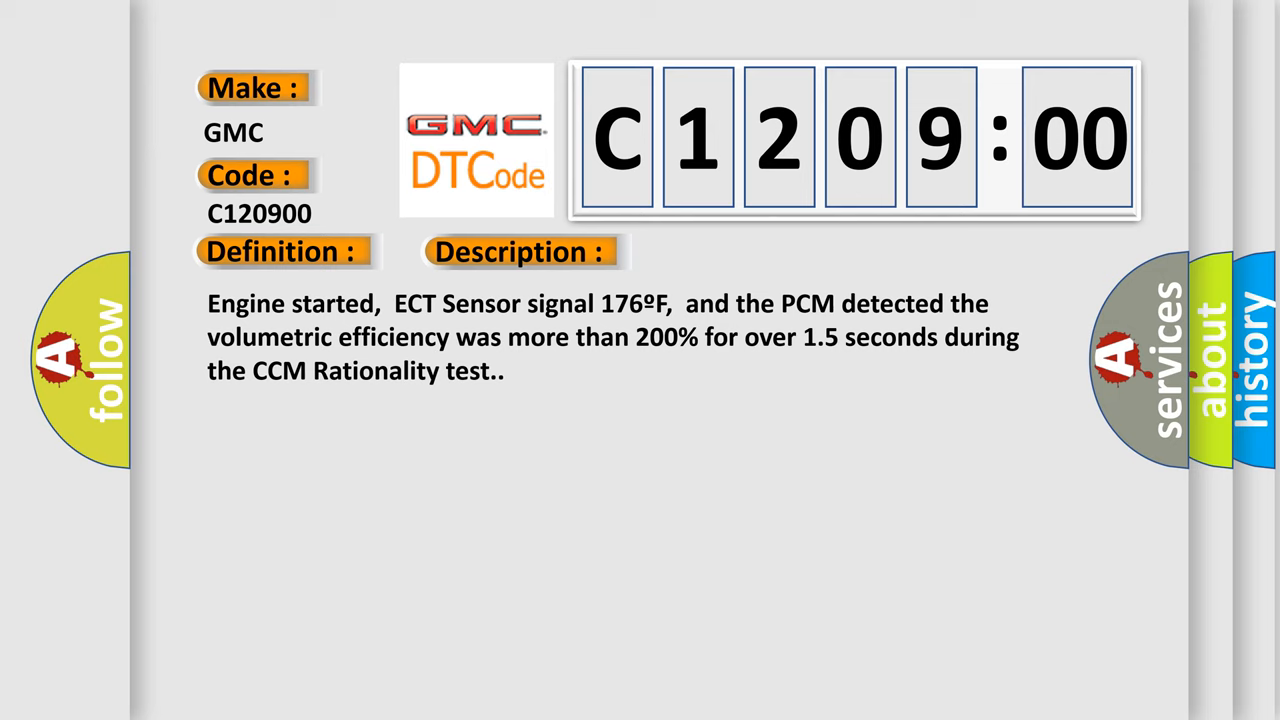
# Advance the slide to add the Cause section for GMC code C120900.
pyautogui.click(732, 252)
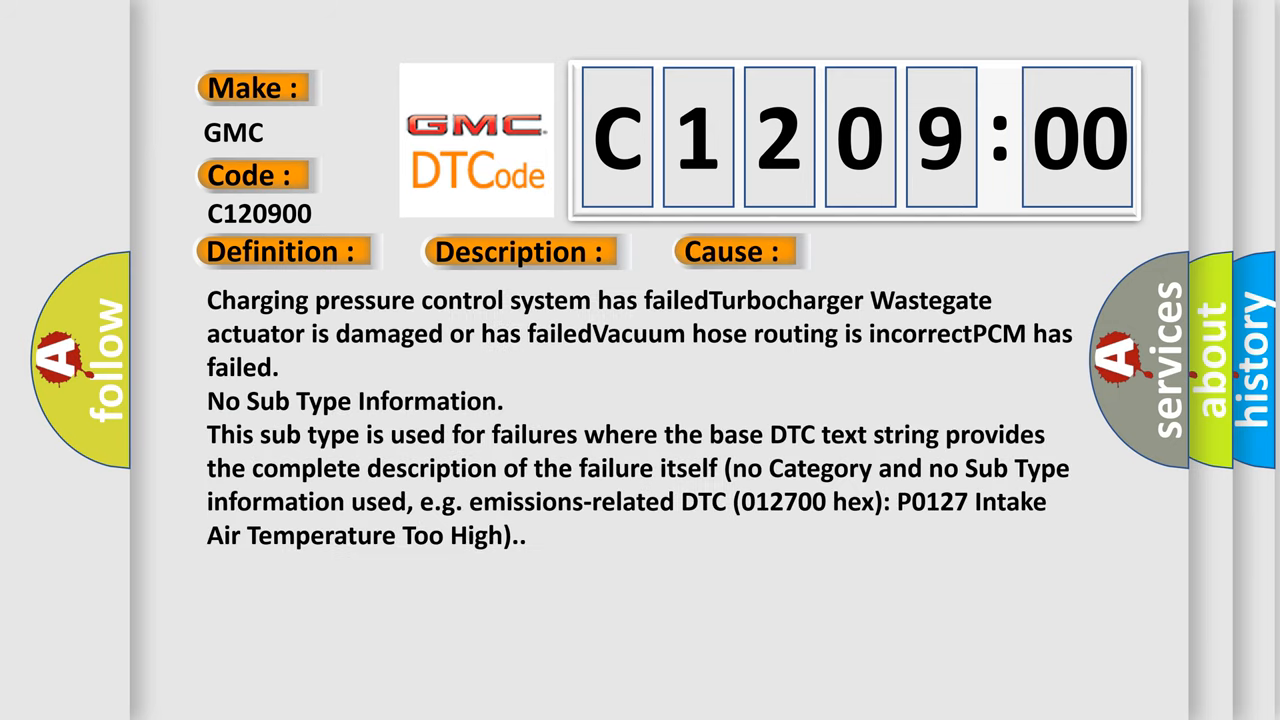